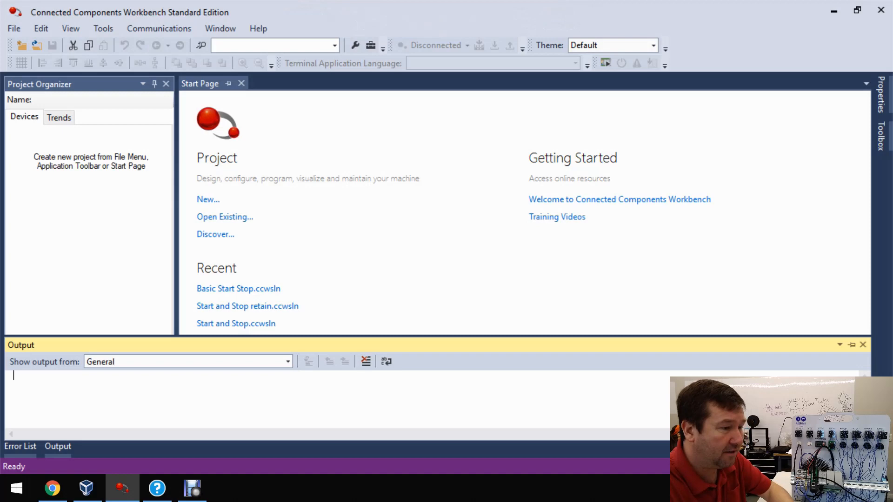
- Start a new project and name it 'Set and Reset'
click(208, 199)
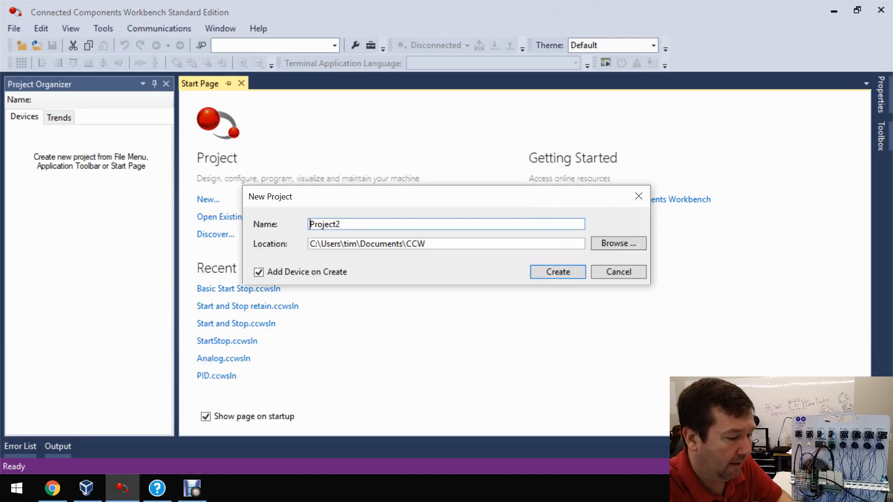
text(St)
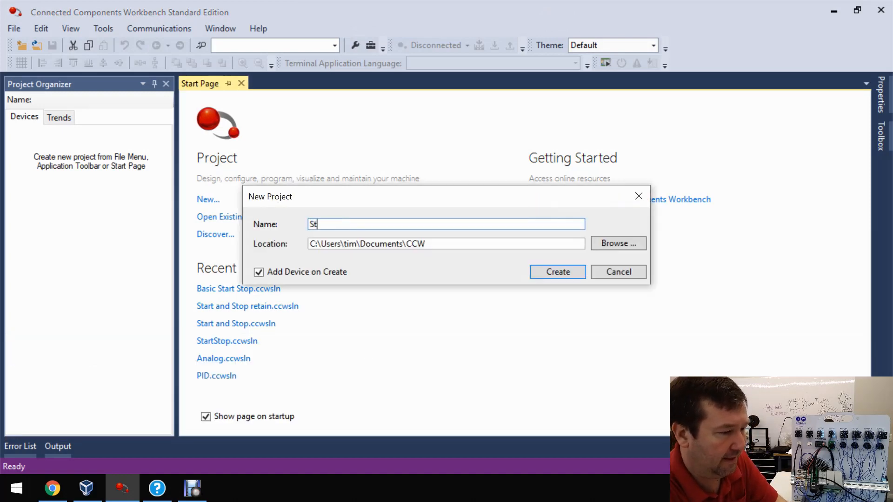
text(et and Reset)
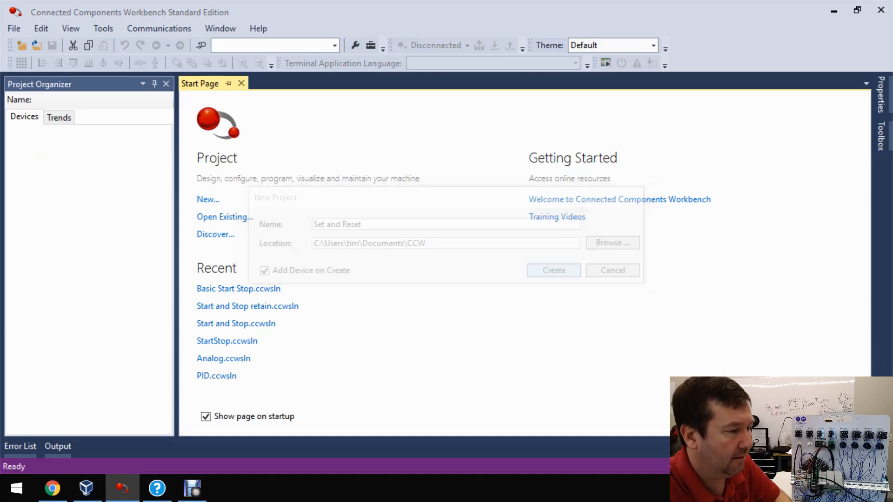
- Create the project and add a Micro820 2080-LC20-20QWB(R) controller to it
click(552, 269)
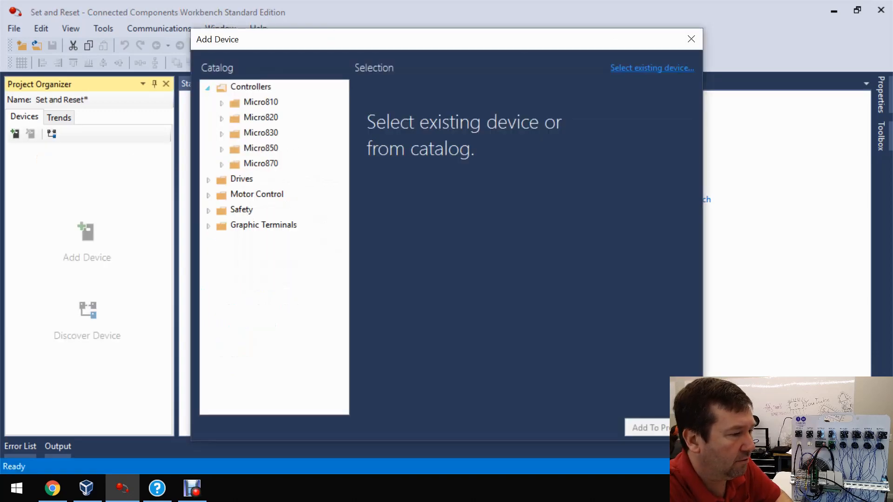
click(221, 117)
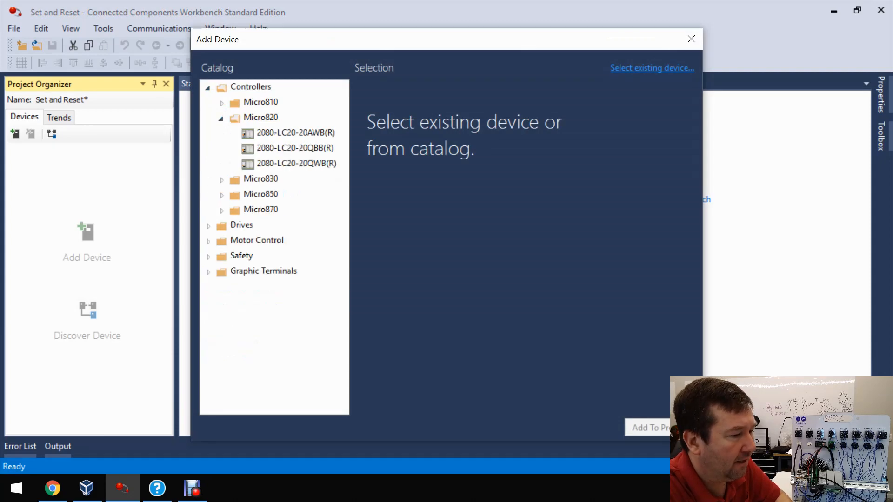
click(295, 164)
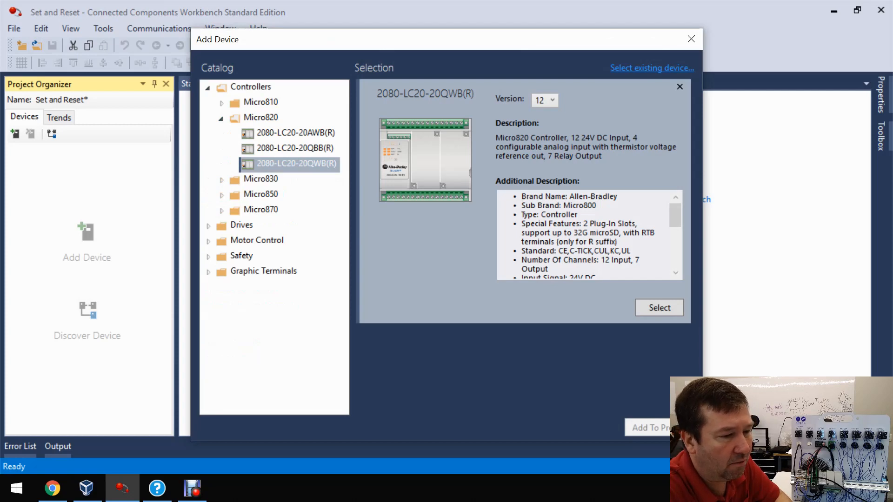
click(658, 307)
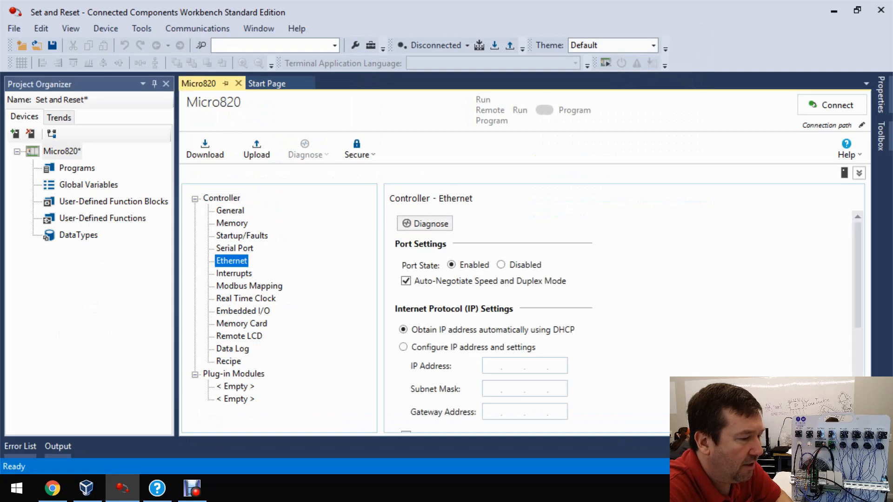
- Give the controller static IP 192.168.1.10 with subnet mask 255.255.255.0
click(403, 347)
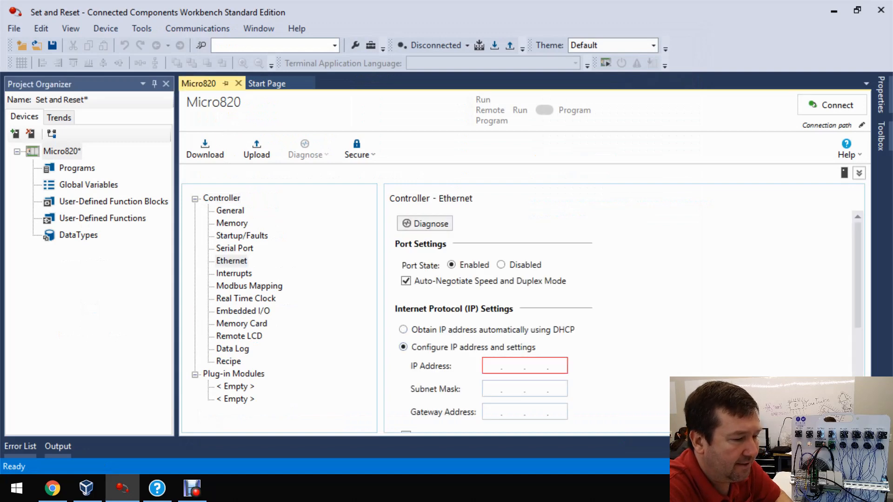
text(192 . 168 . 1 .)
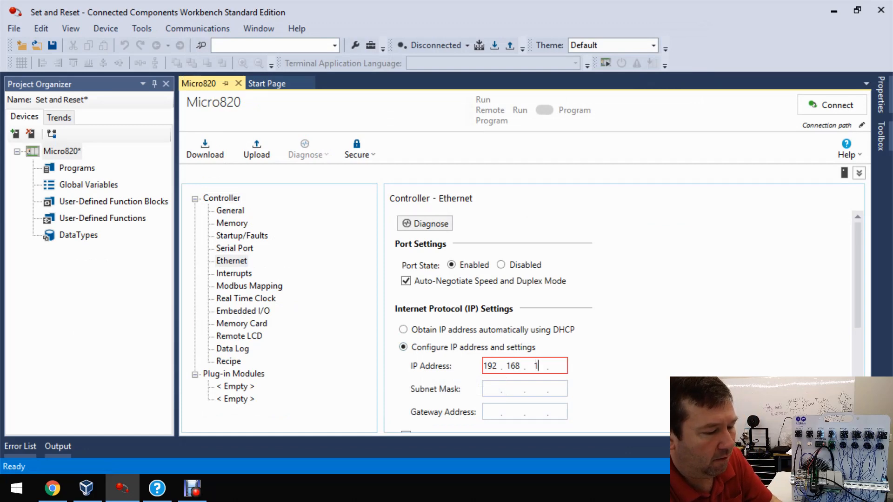
text(255.255.255.0)
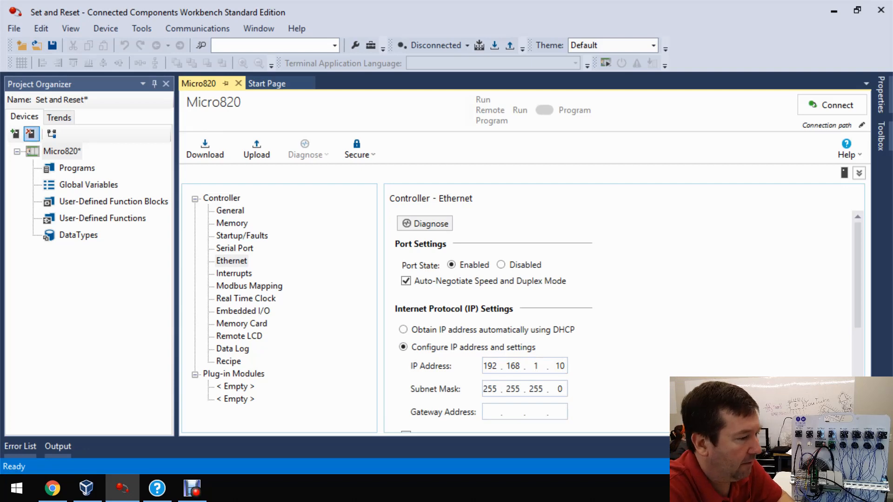
- Add a new ladder program Prog1 under Programs and open it for editing
right_click(76, 168)
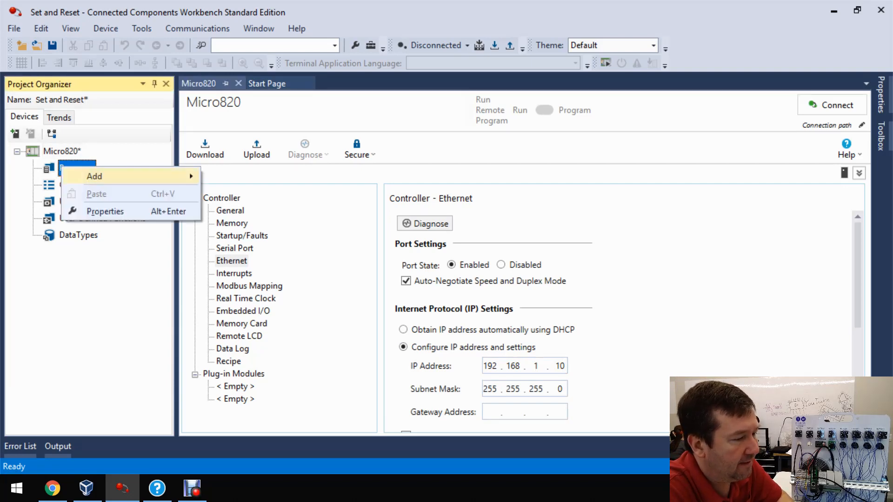
click(94, 175)
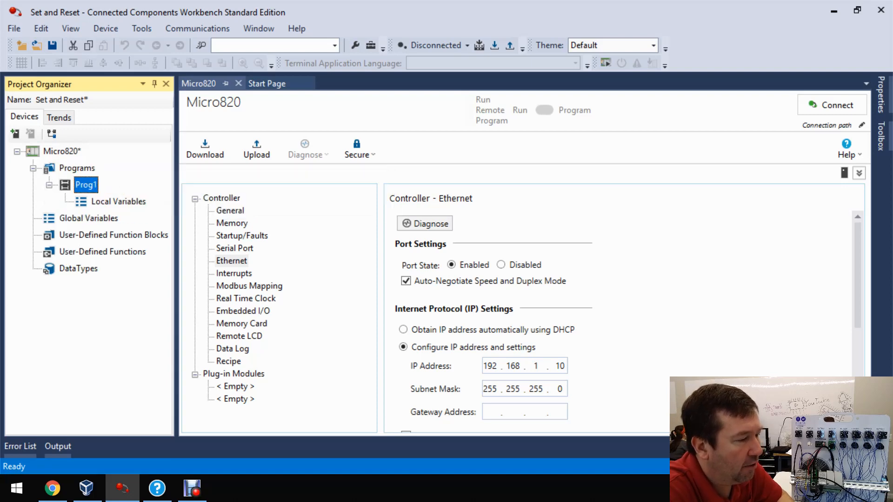
double_click(86, 184)
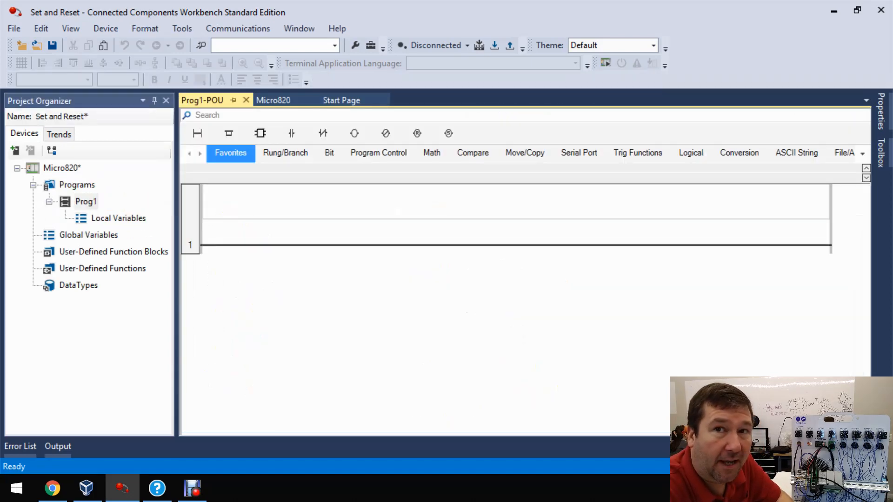
mouse_move(228, 133)
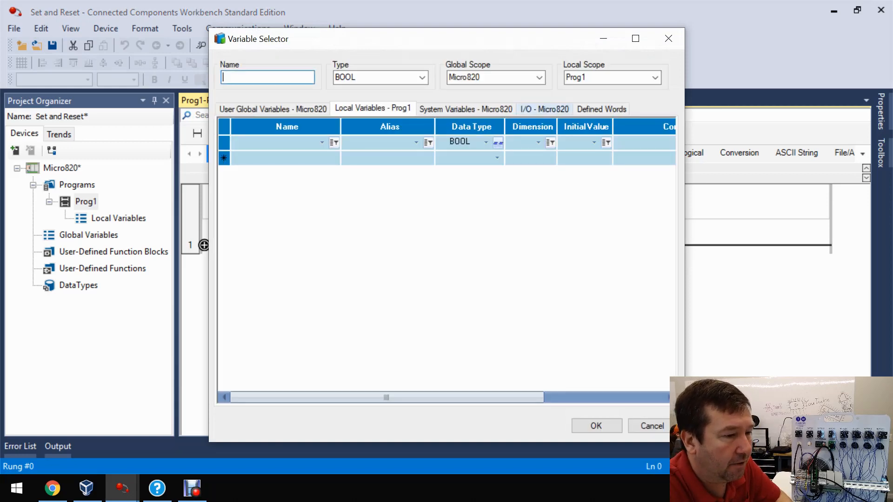
- Alias DI_04 as 'Green button' and DI_06 as 'Red button' in the Micro820 I/O variables
click(543, 109)
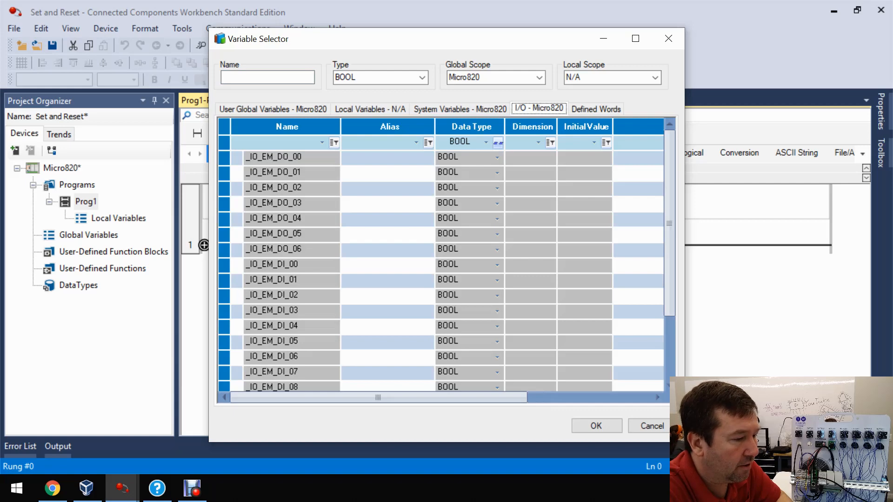
click(272, 326)
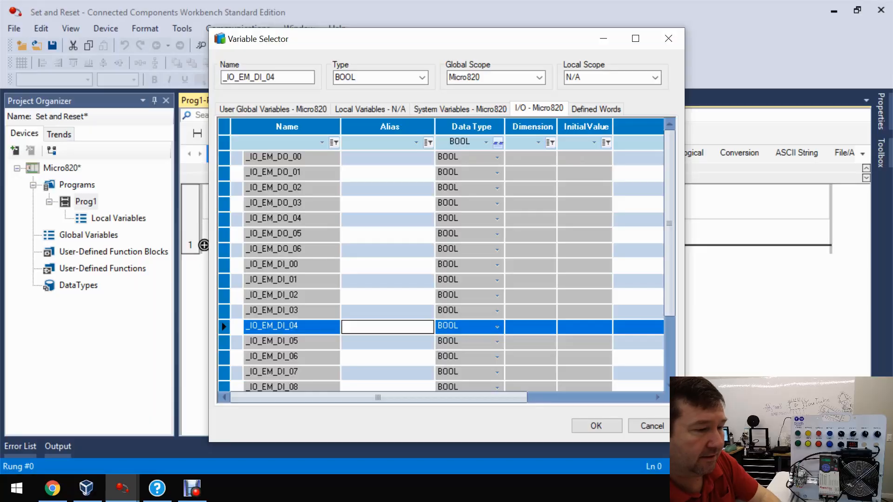
text(G)
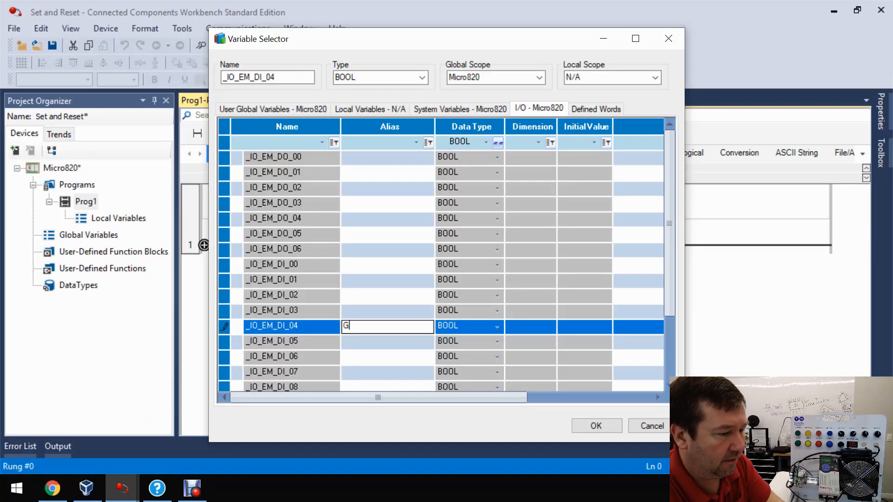
text(reen butto)
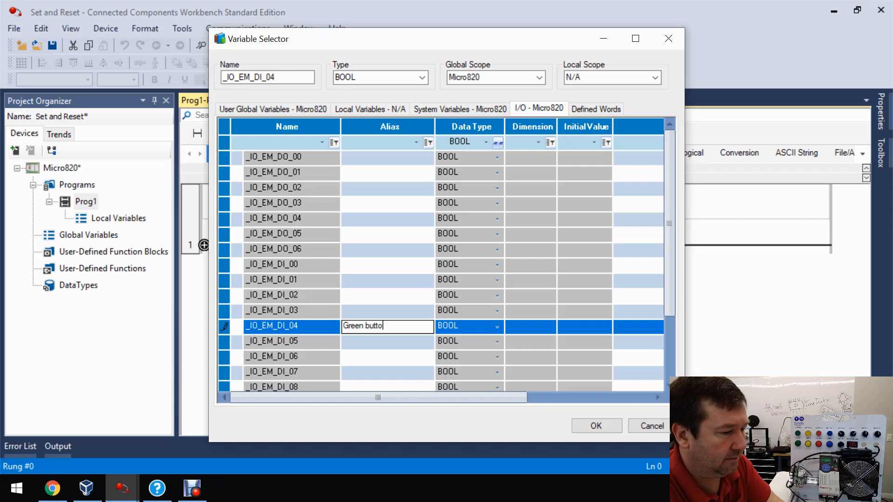
text(n)
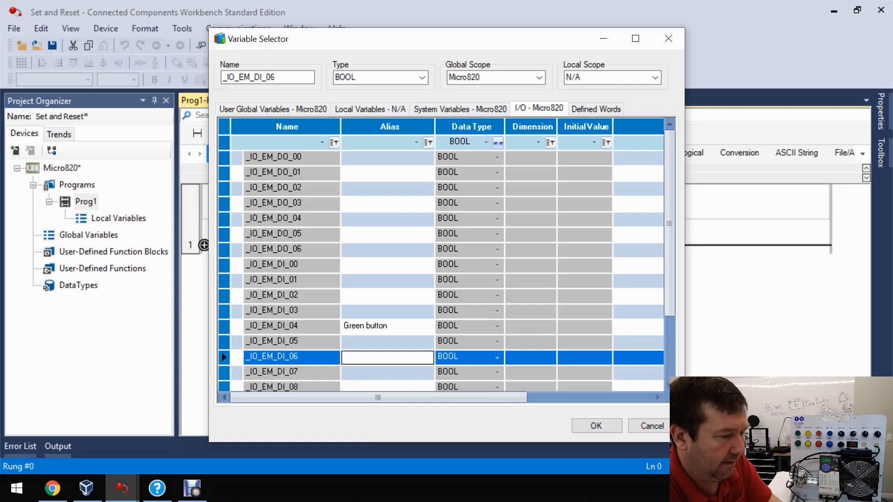
text(Red button)
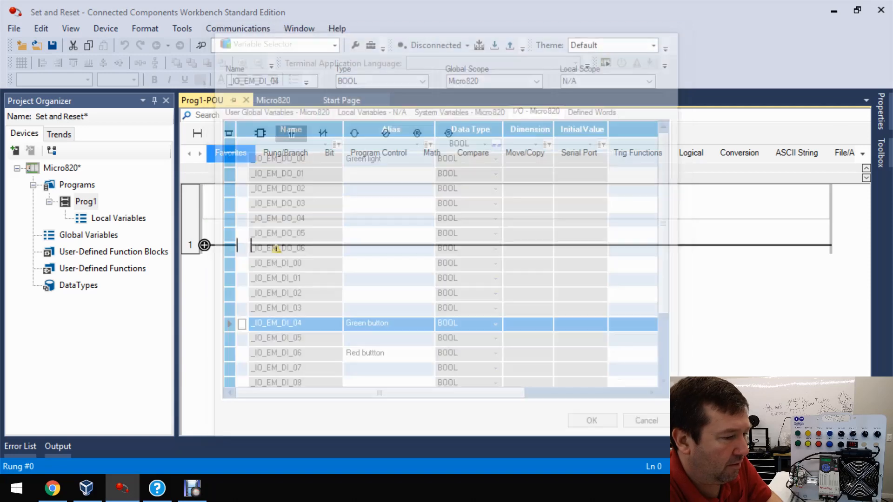
- Assign Green button to the rung 1 contact and add a set coil from the I/O variables
click(591, 420)
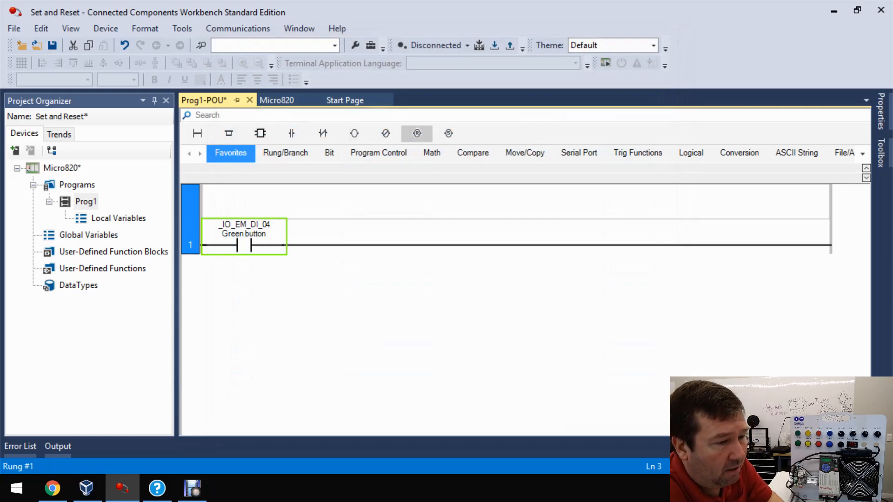
mouse_move(448, 133)
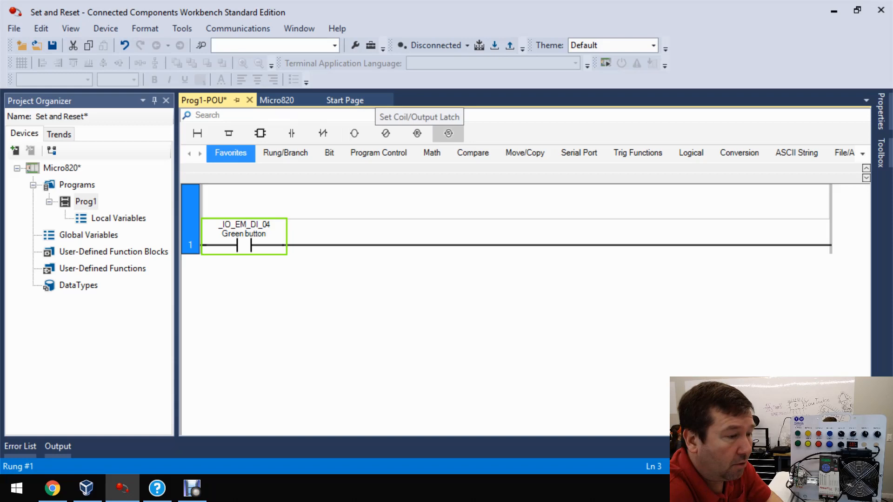
click(448, 133)
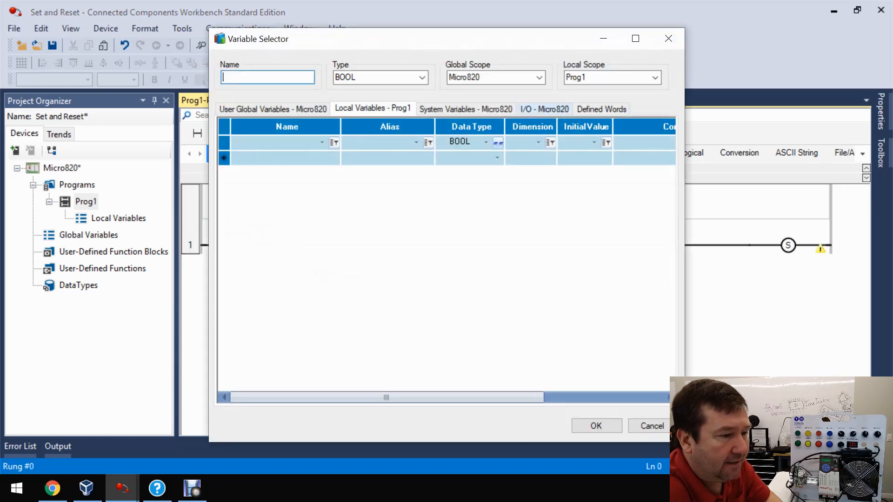
click(543, 109)
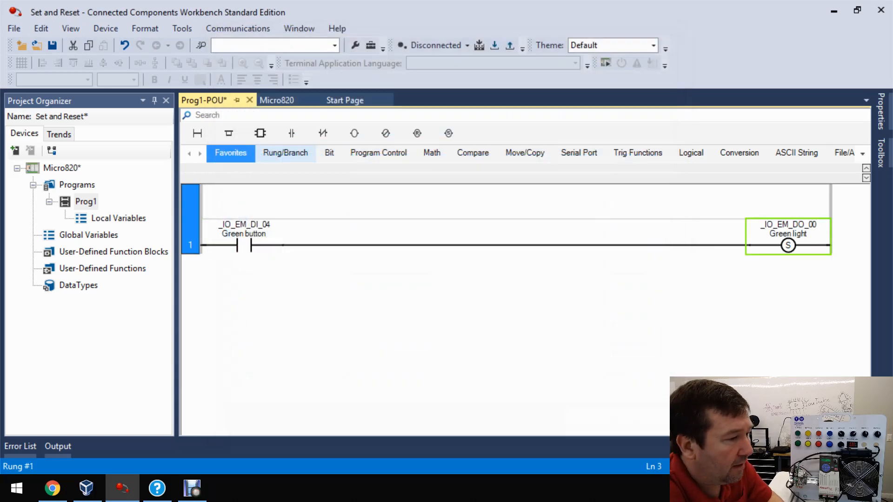
- Add rung 2 with a Red button (_IO_EM_DI_06) contact and a reset coil for the Green light
click(197, 133)
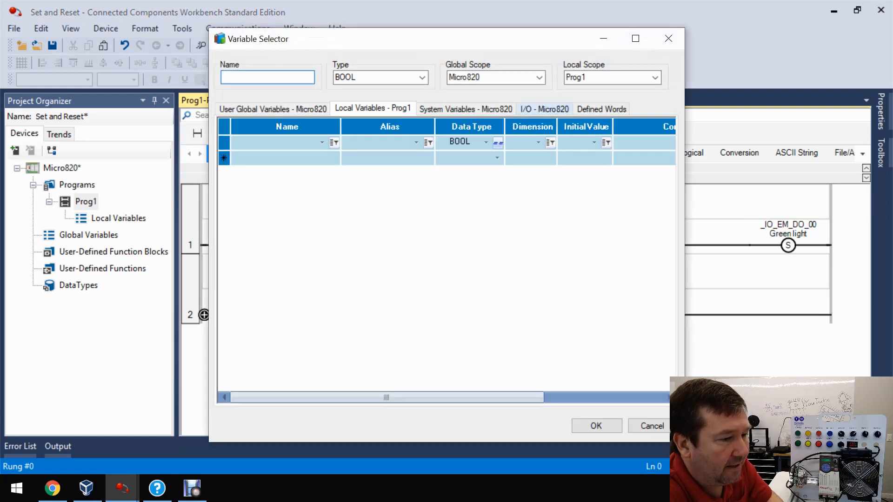
click(543, 108)
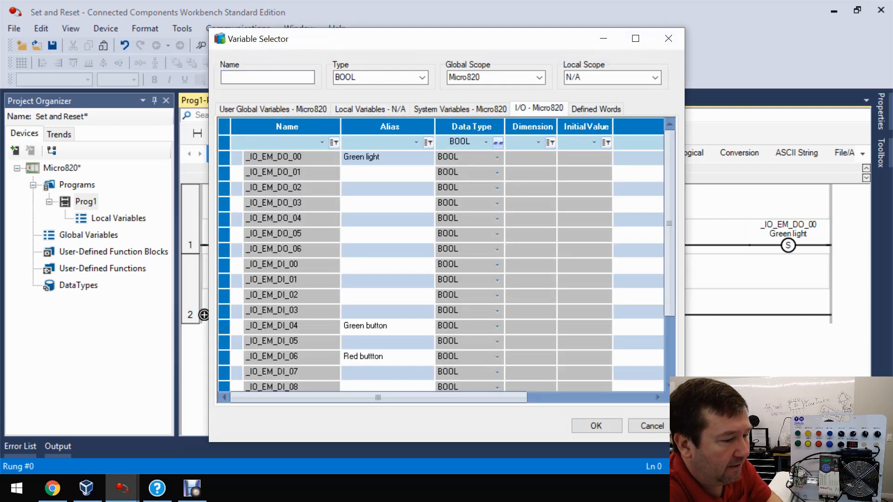
click(595, 426)
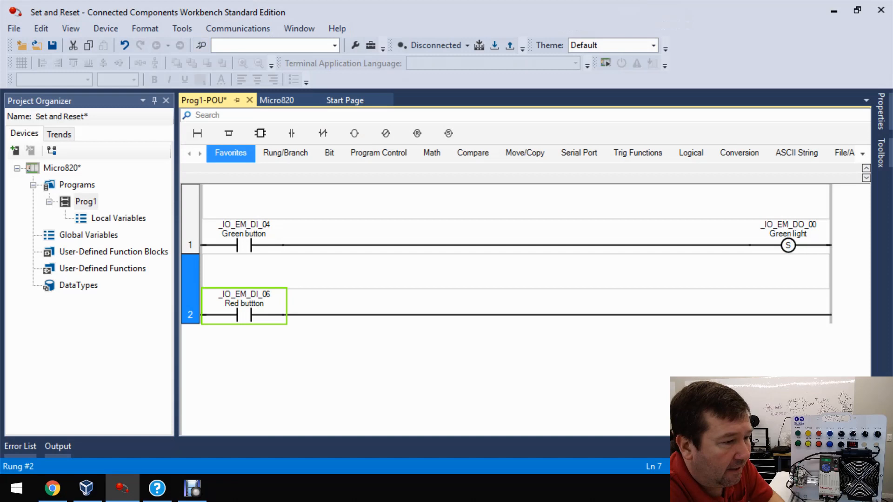
mouse_move(417, 134)
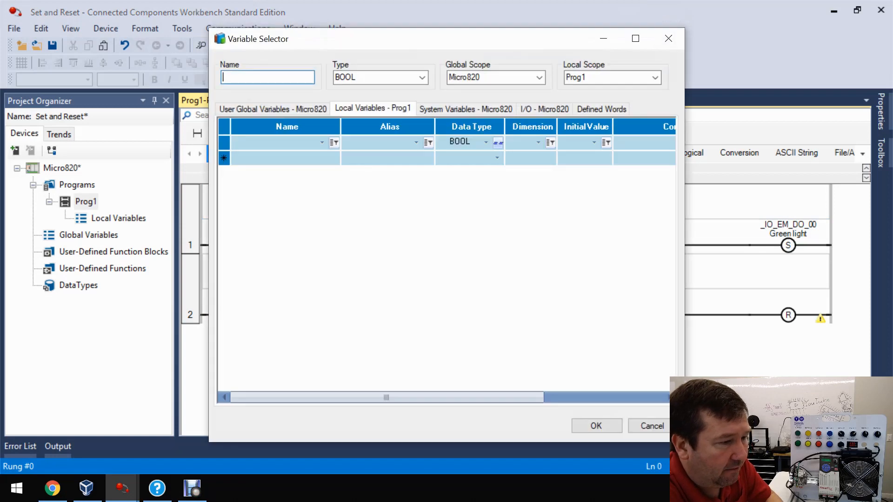
click(543, 109)
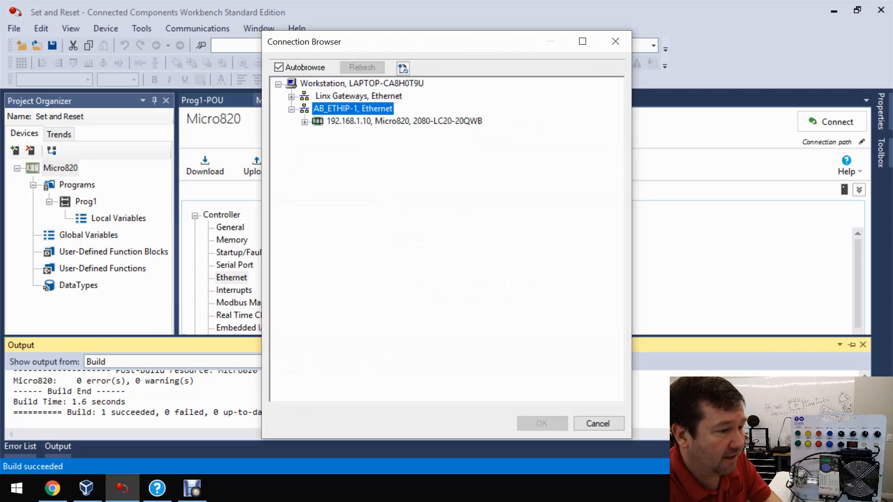
- Connect to the Micro820 at 192.168.1.10 and download the program, overwriting its project
click(404, 121)
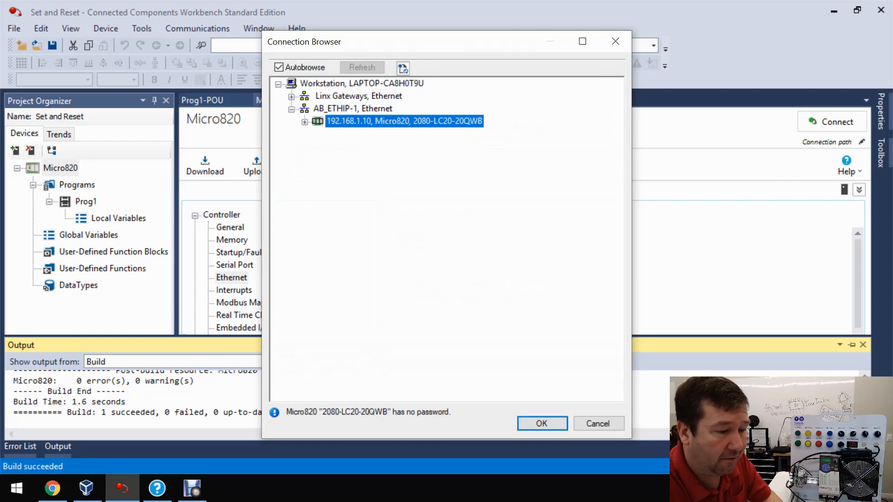
click(541, 423)
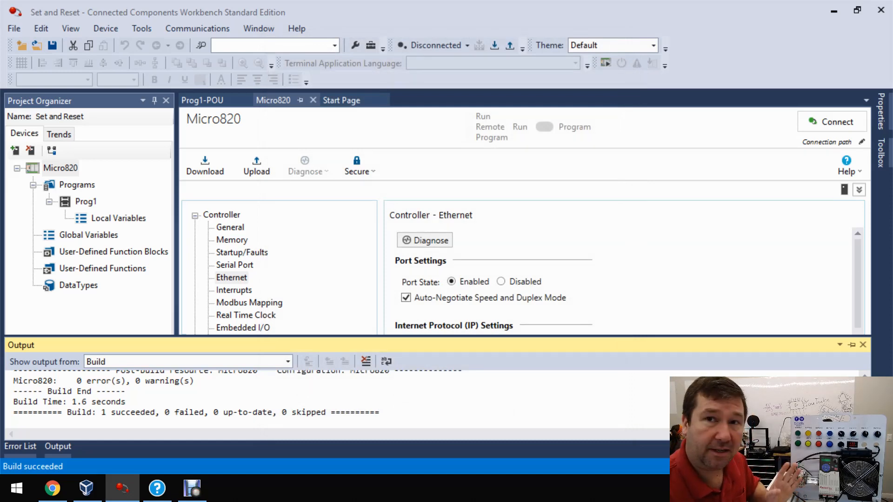
click(205, 165)
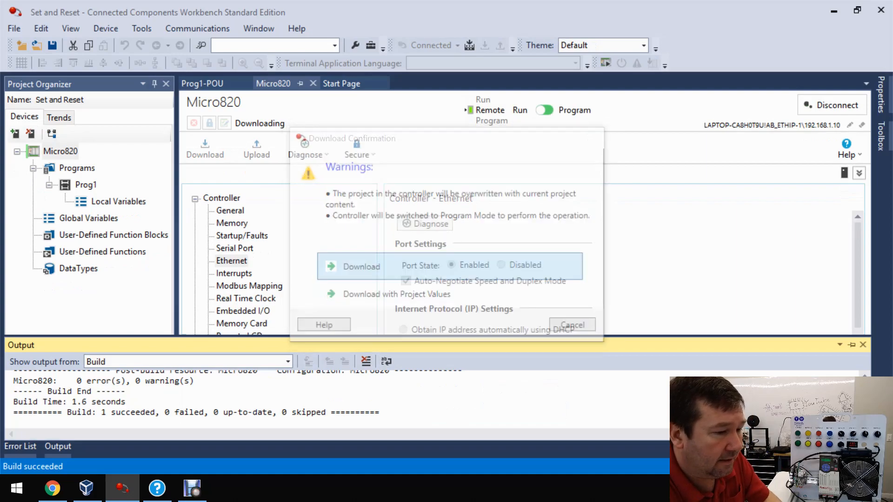
click(361, 266)
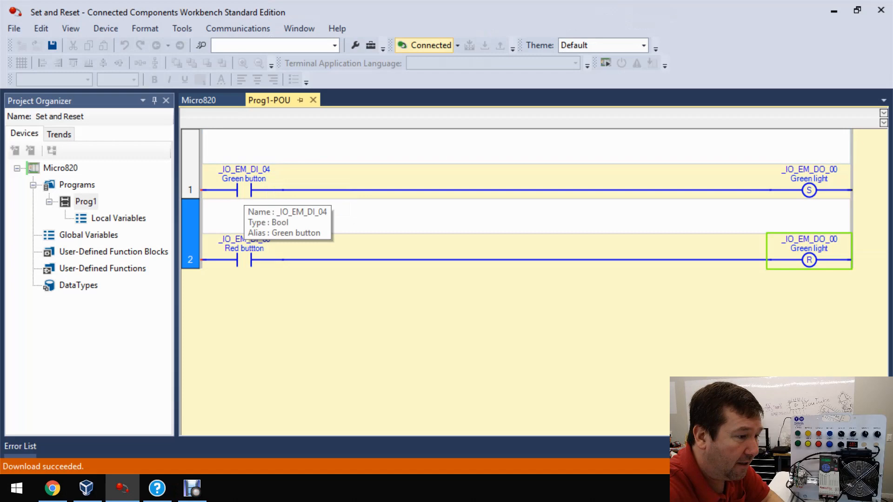
click(244, 182)
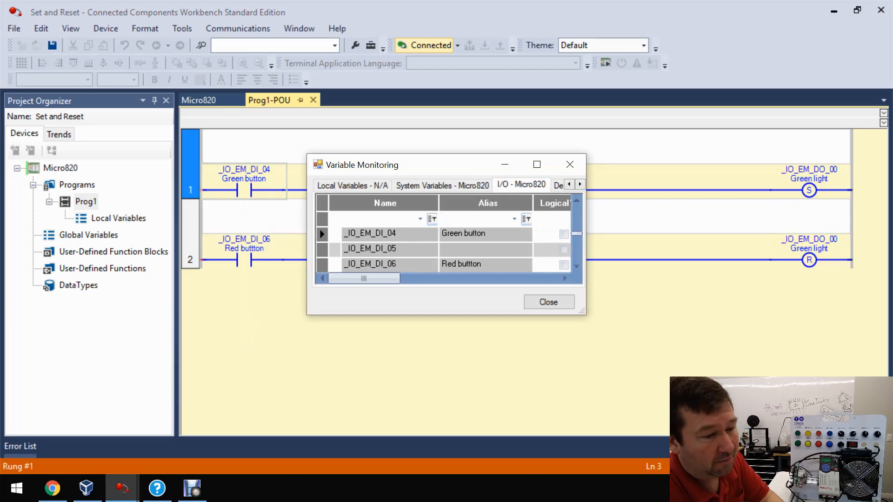
click(548, 301)
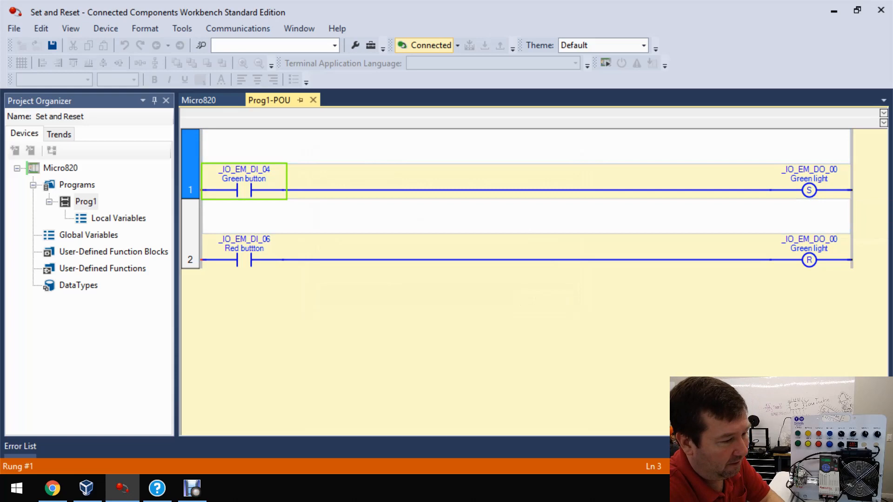
mouse_move(244, 260)
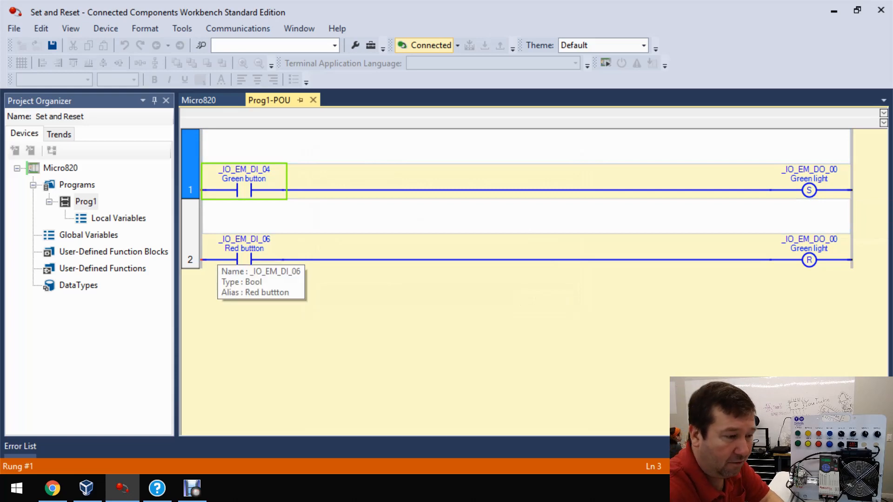
right_click(244, 259)
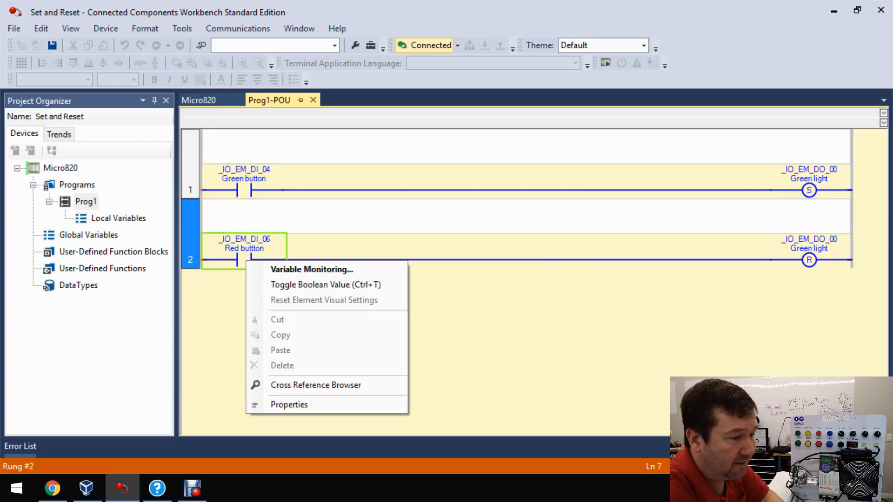
click(312, 269)
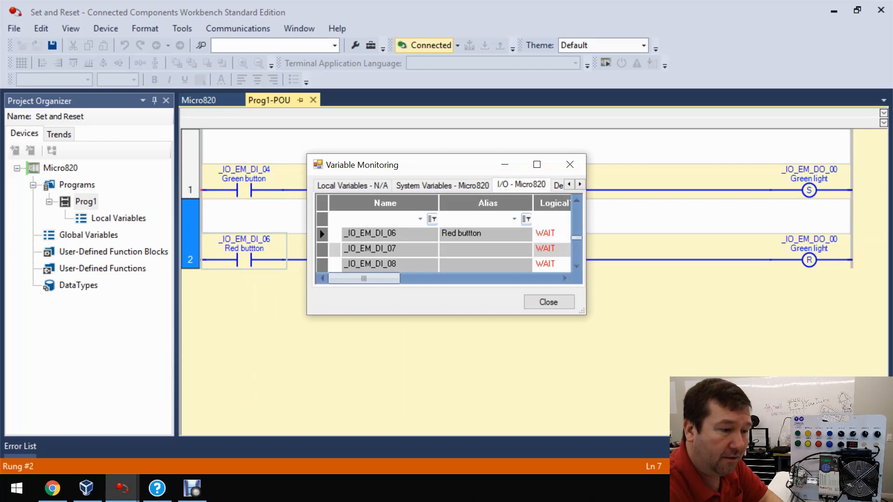
click(548, 301)
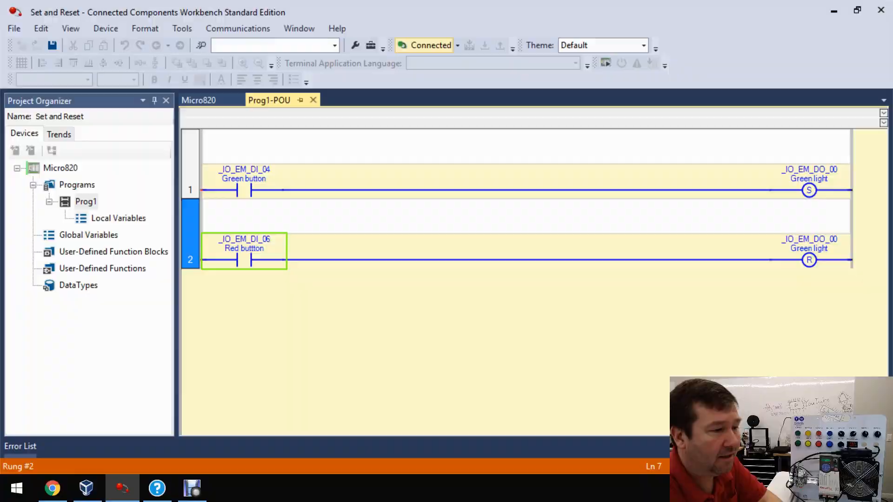
- Toggle the Green button's logical value via Variable Monitoring to latch the Green light on
right_click(243, 190)
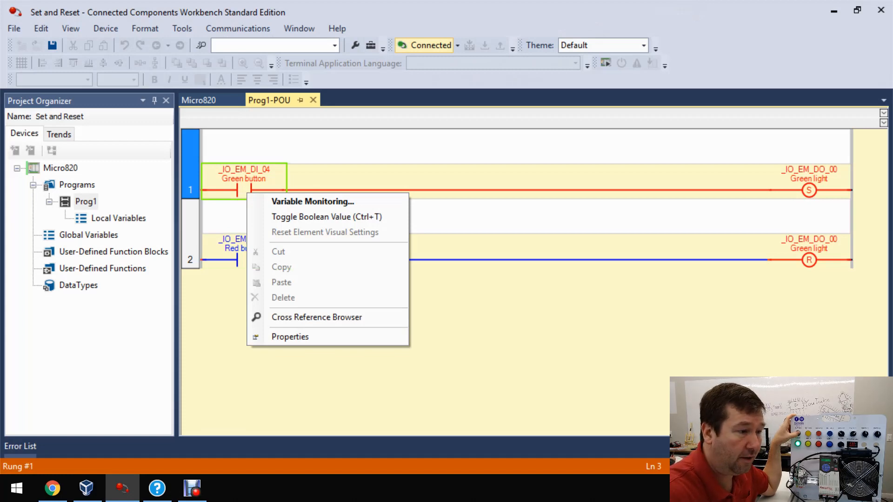
click(312, 201)
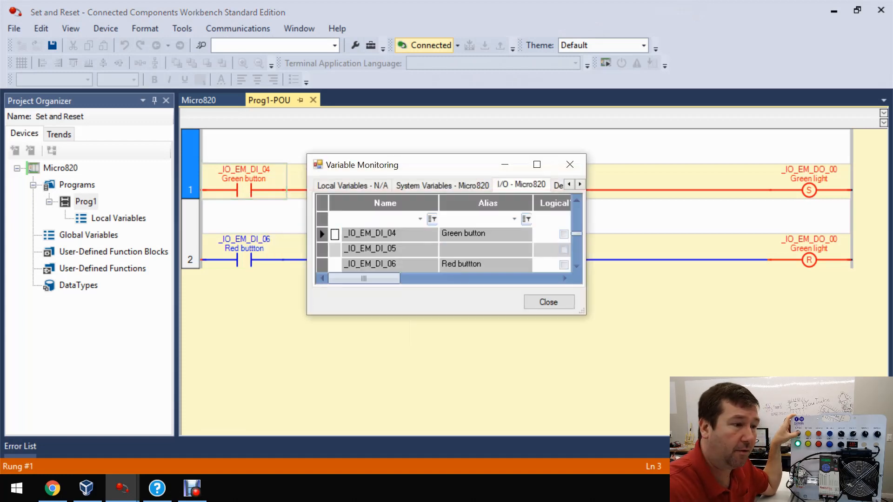
click(563, 233)
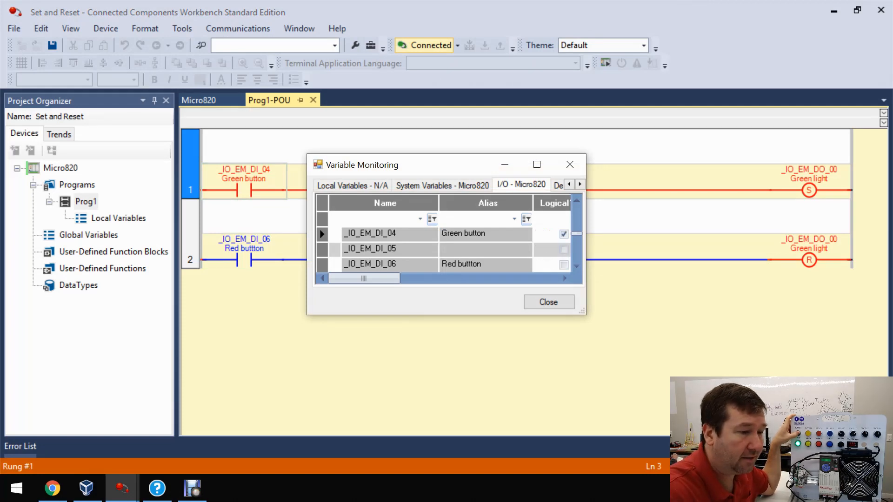
click(547, 302)
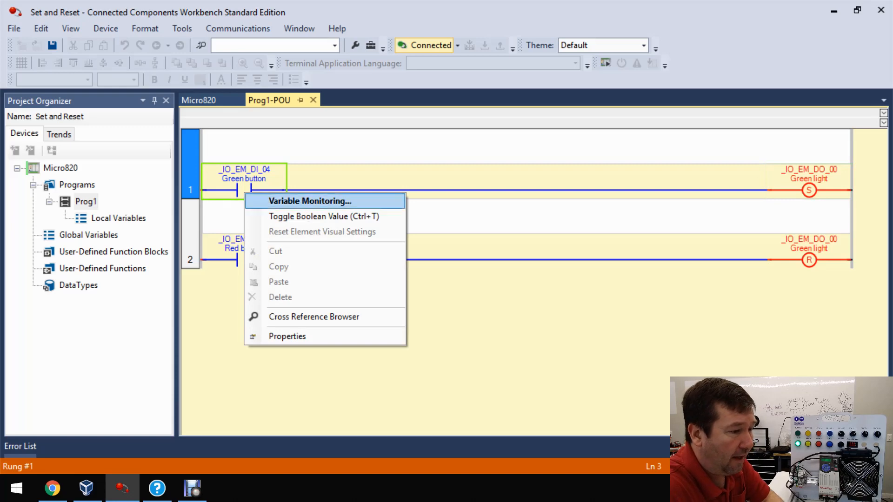
click(310, 200)
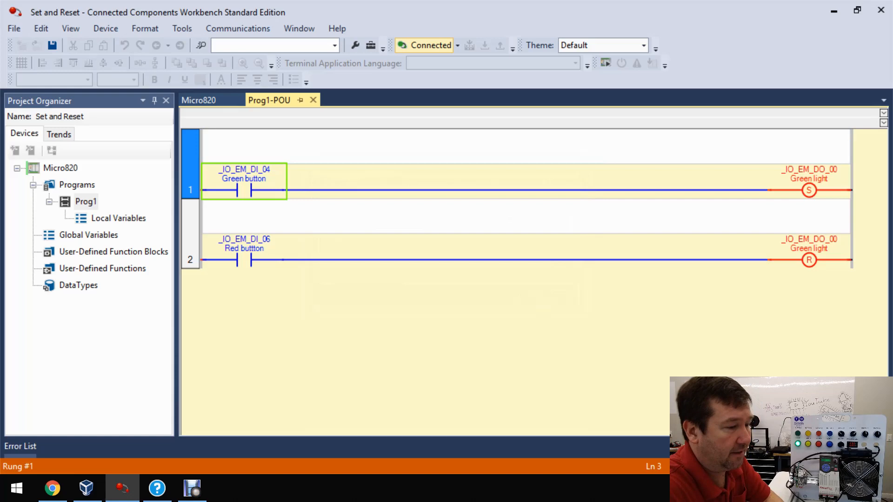
- Toggle the Red button's logical value via Variable Monitoring on rung 2
click(244, 261)
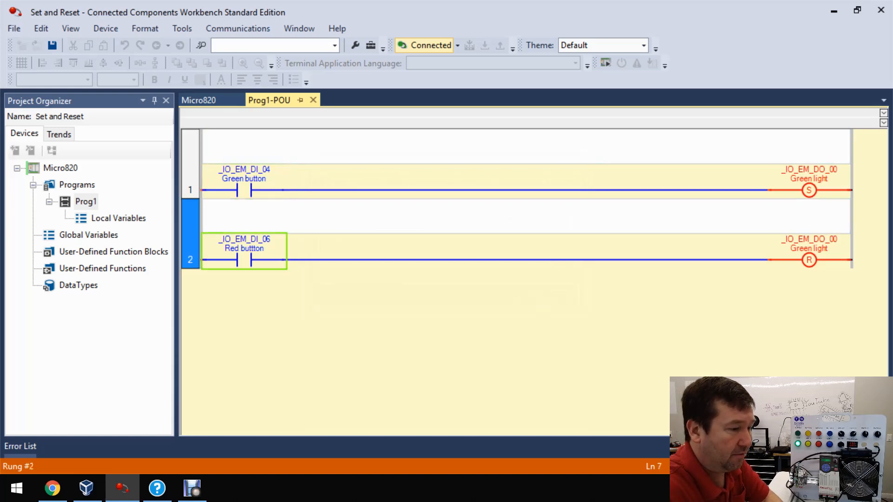
right_click(243, 259)
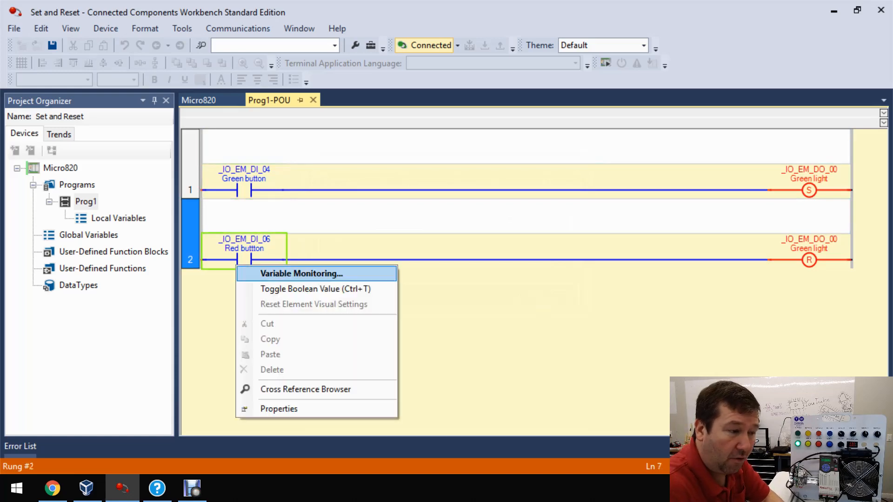
click(301, 273)
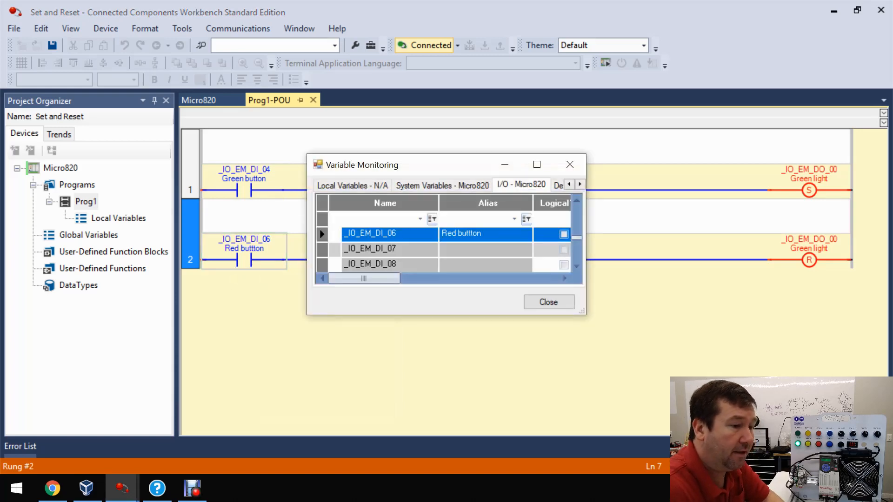
click(547, 301)
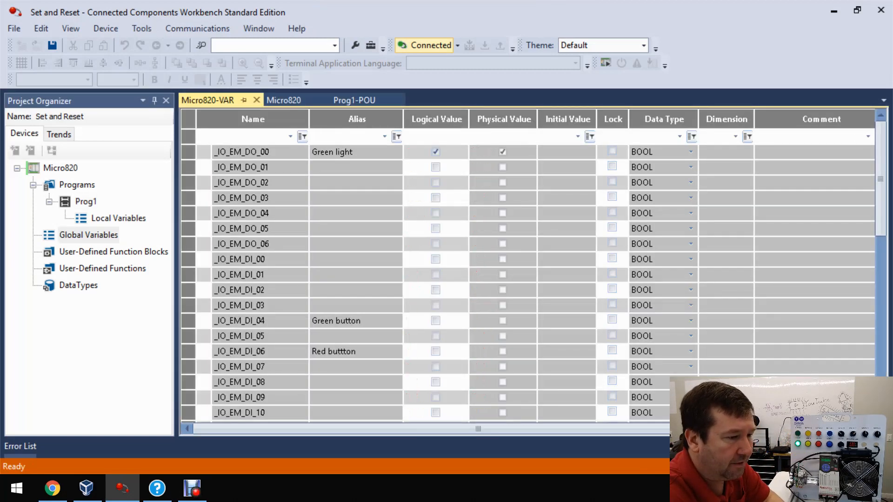
- Turn on output _IO_EM_DO_01's logical value in the Micro820 global variables
click(436, 152)
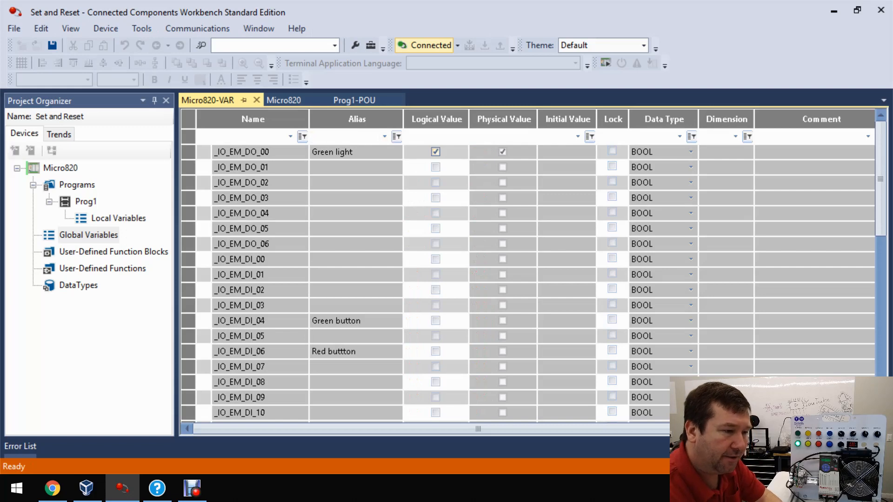
click(436, 167)
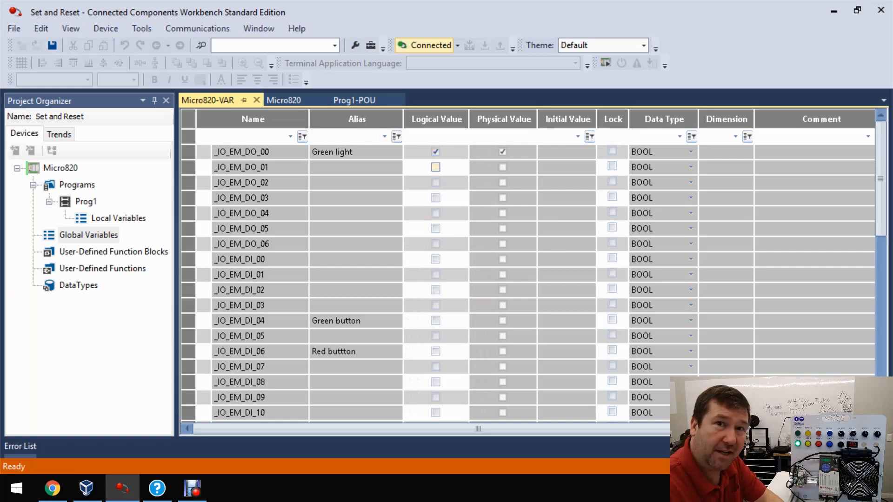
click(436, 167)
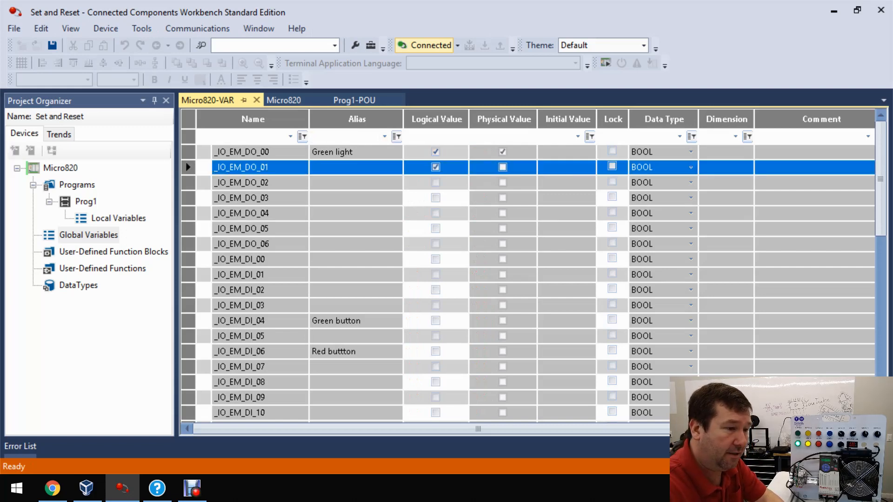
click(502, 166)
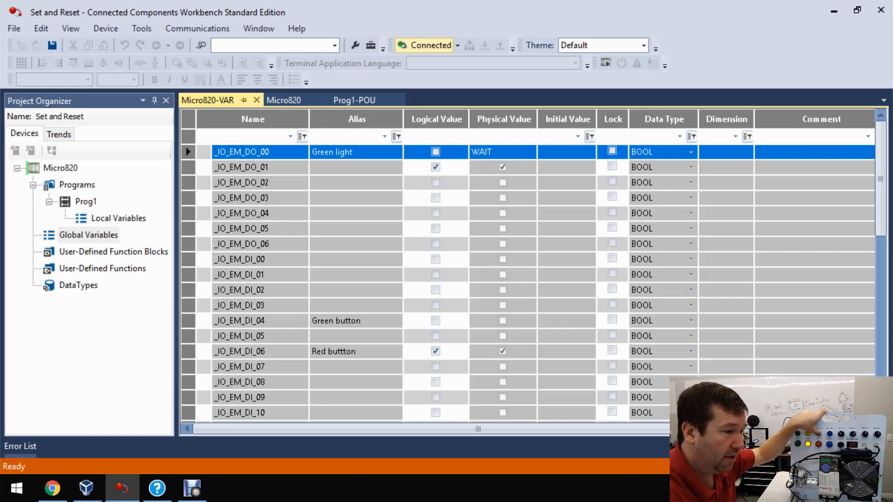
- Check the ladder, then switch the Green light output _IO_EM_DO_00 back on
click(353, 99)
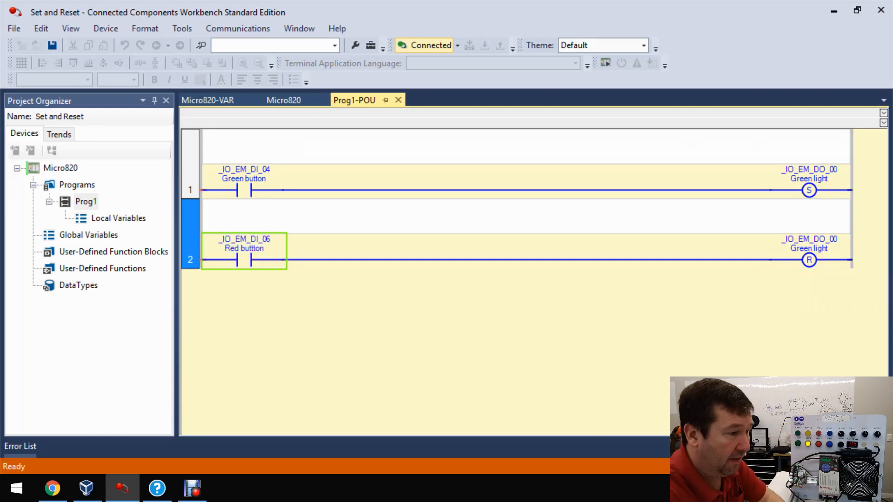
click(208, 100)
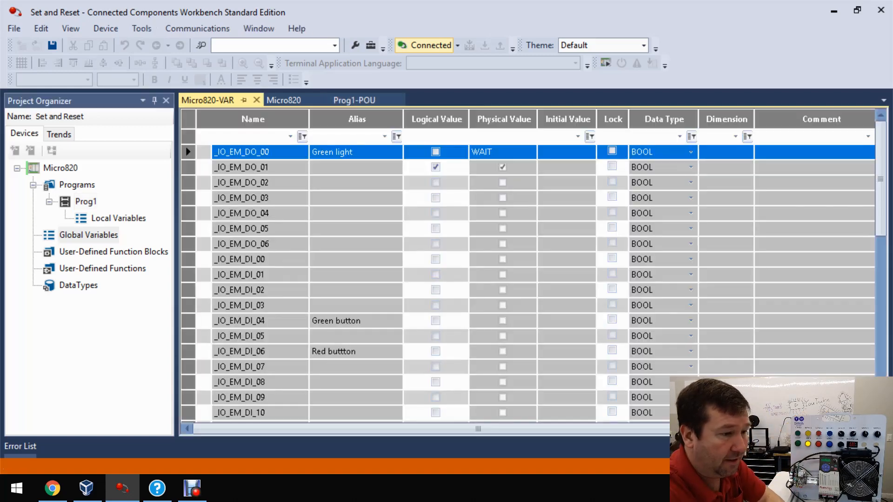
click(436, 152)
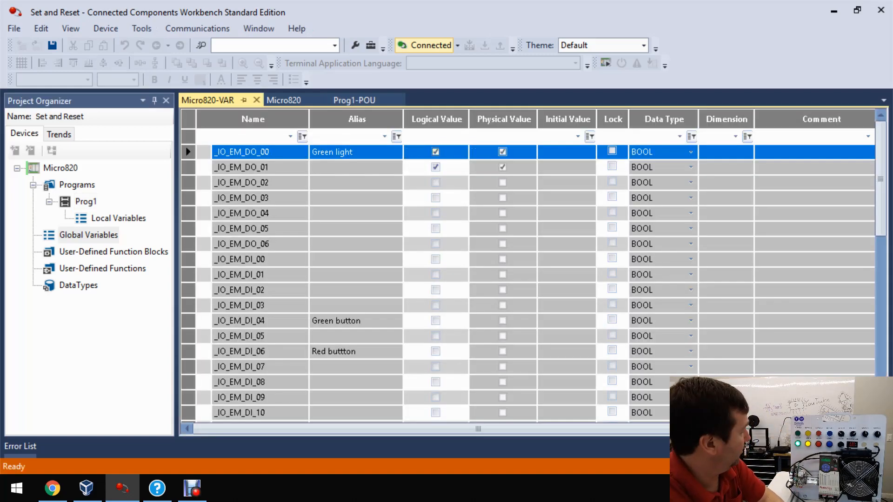